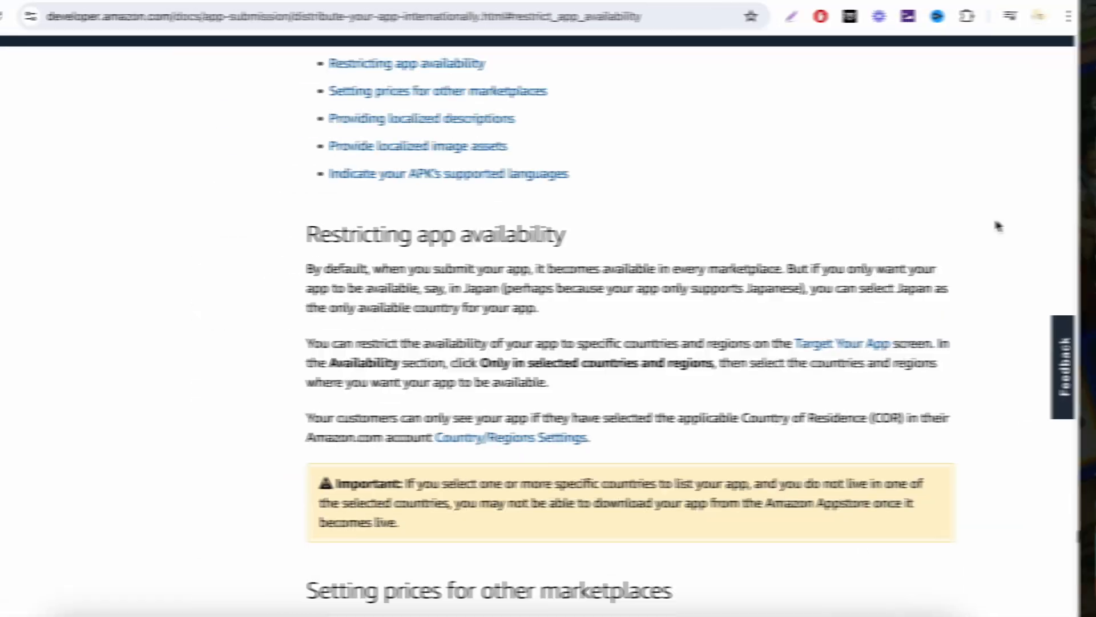
Review the docs' country/region change illustration confirming a United States address, then go to google.com.
scroll(down, 3)
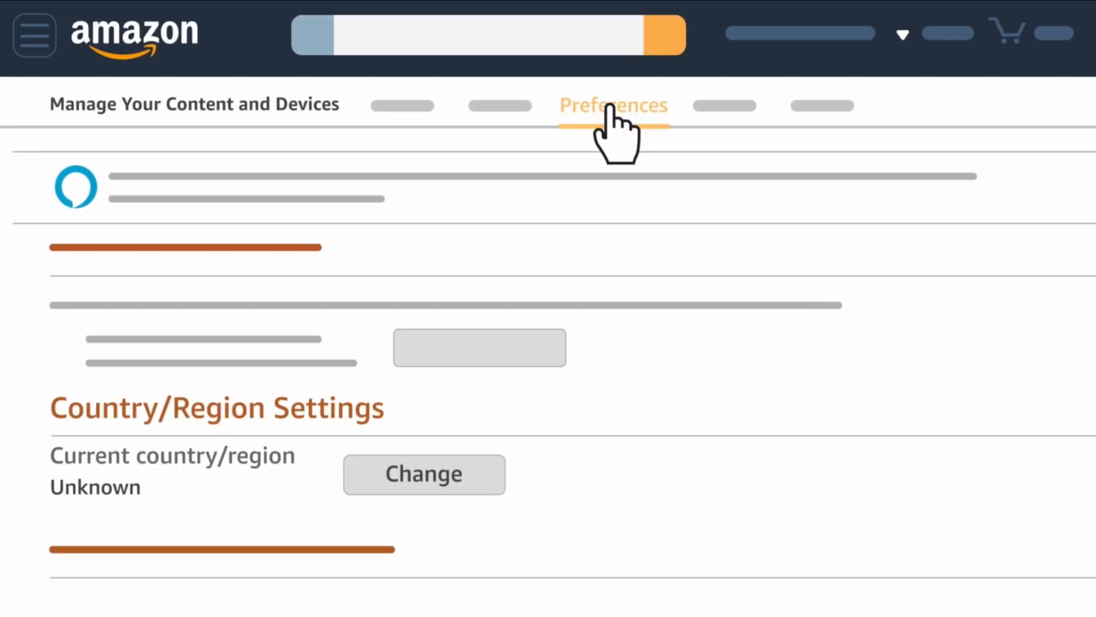
mouse_move(447, 475)
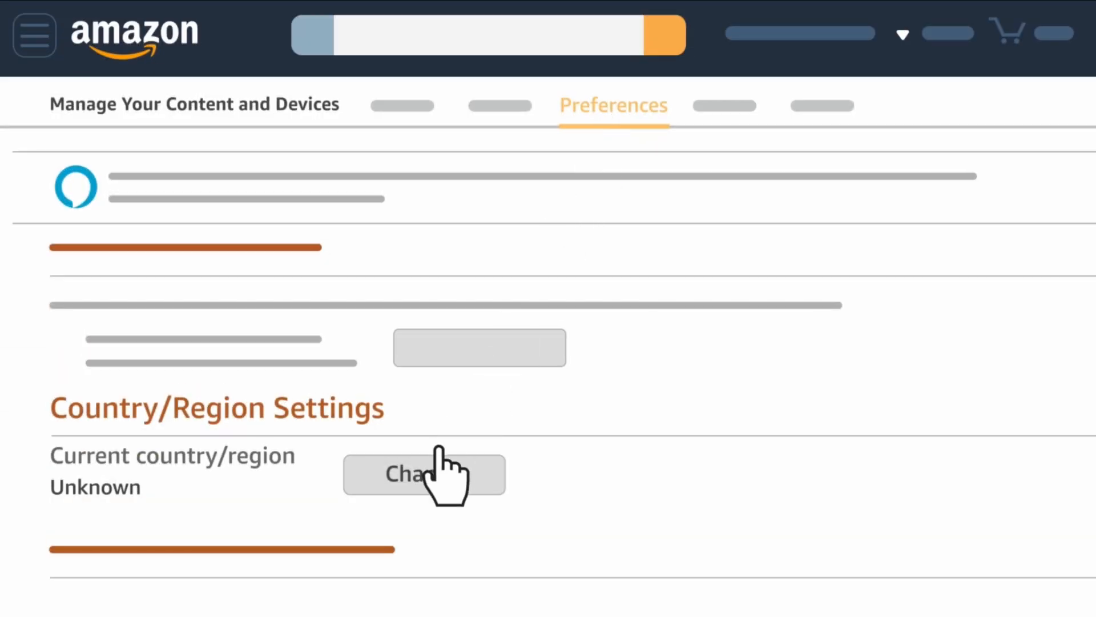
click(425, 473)
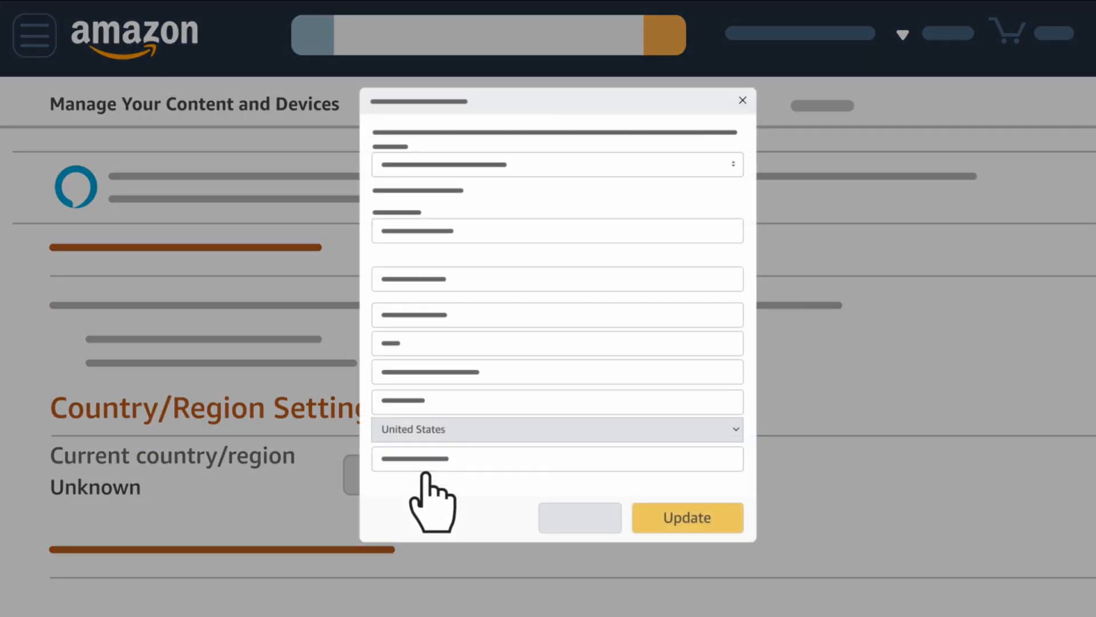
click(557, 428)
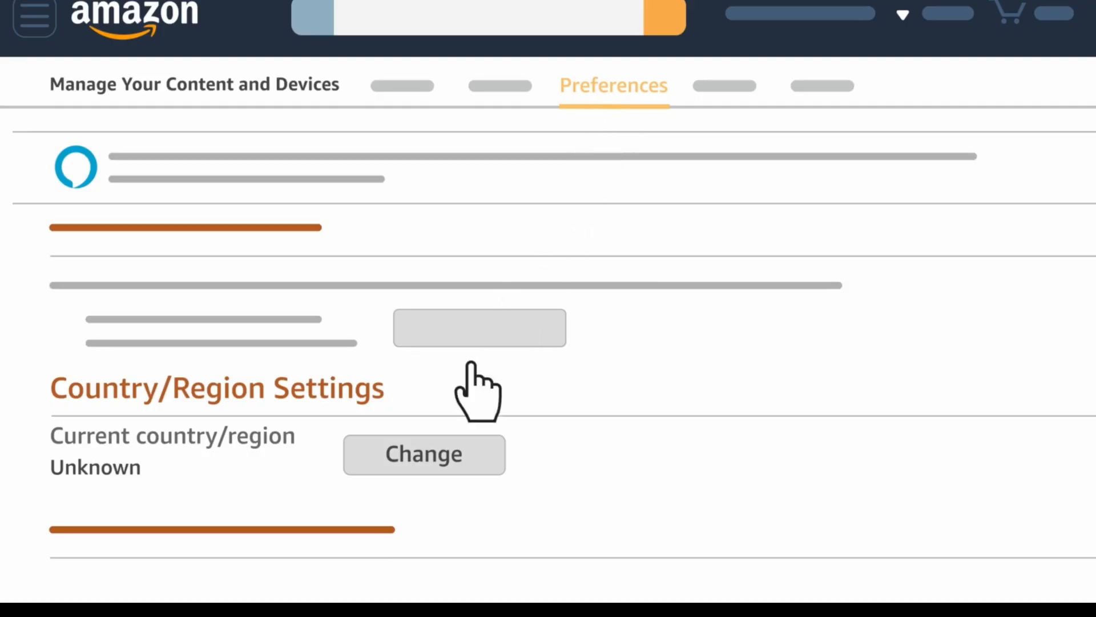
click(423, 453)
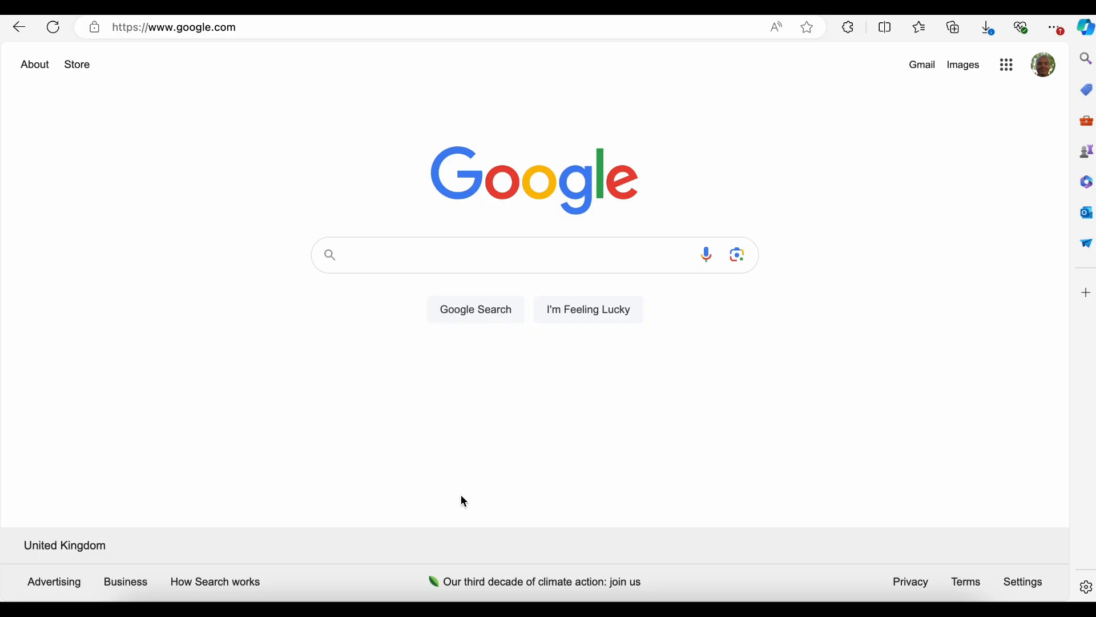
Search Google for 'Amazon login', follow the Amazon.com result and reach its sign-in page, dismissing the UK delivery notice.
text(Amazon logi)
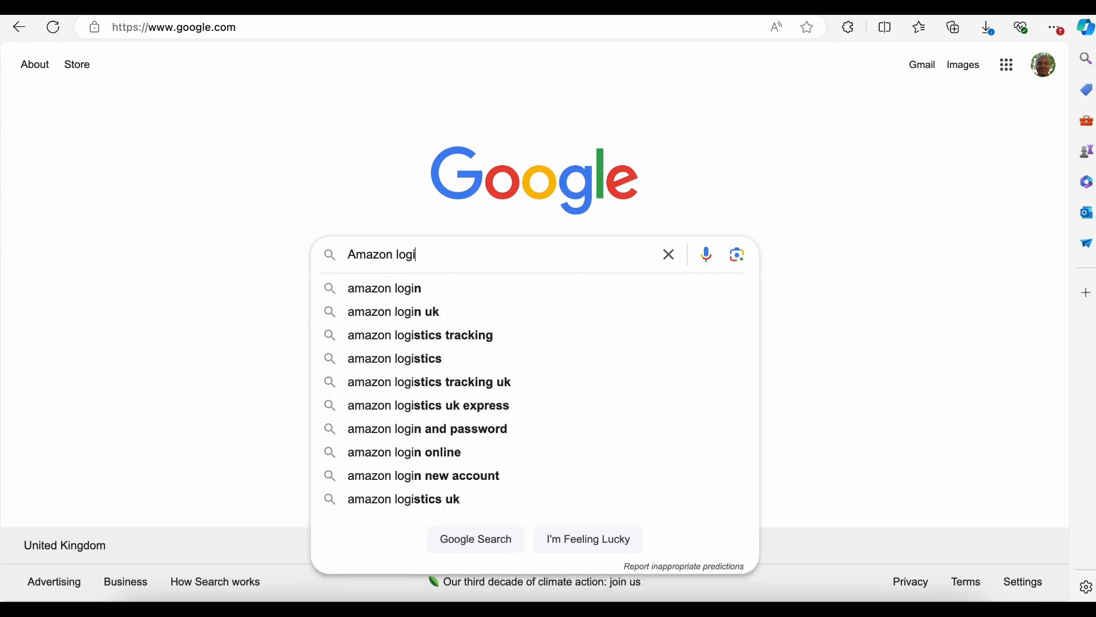
click(384, 288)
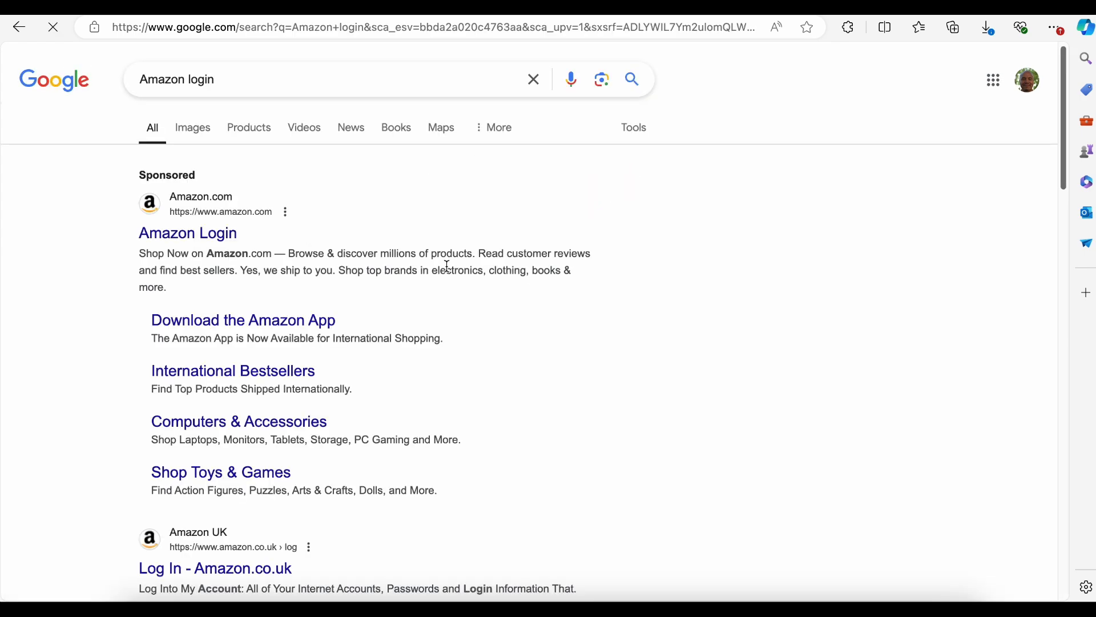
click(188, 233)
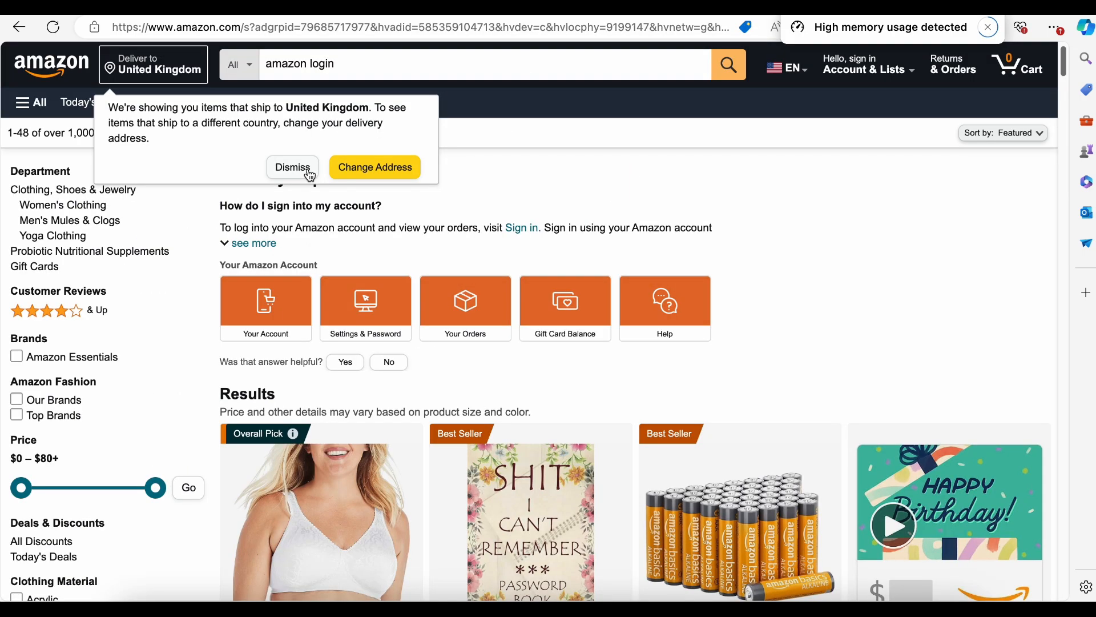
click(867, 64)
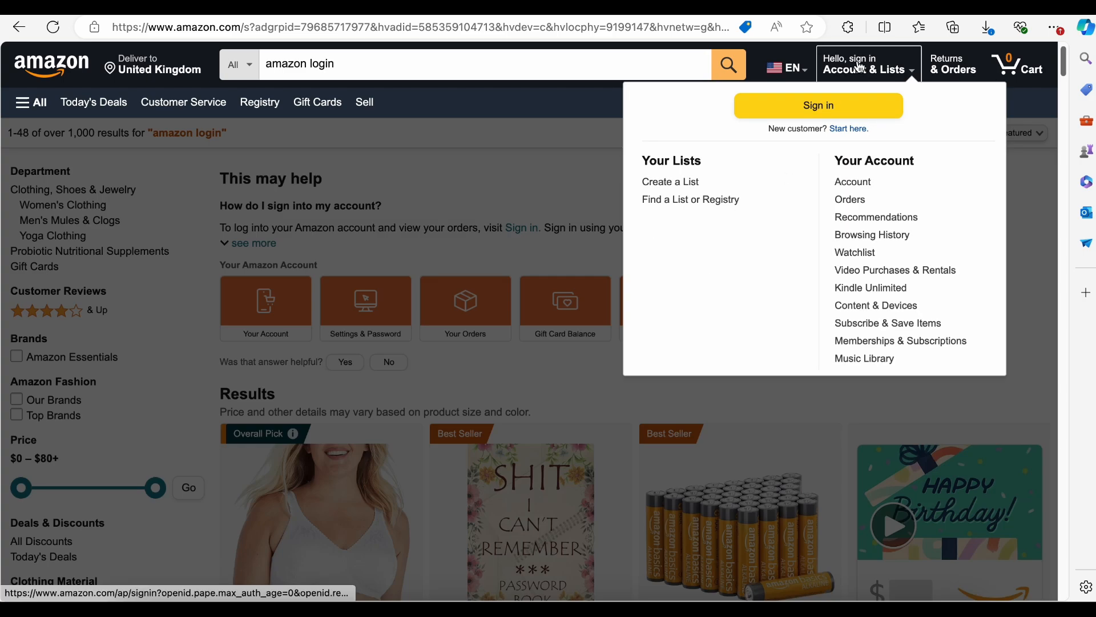
click(817, 105)
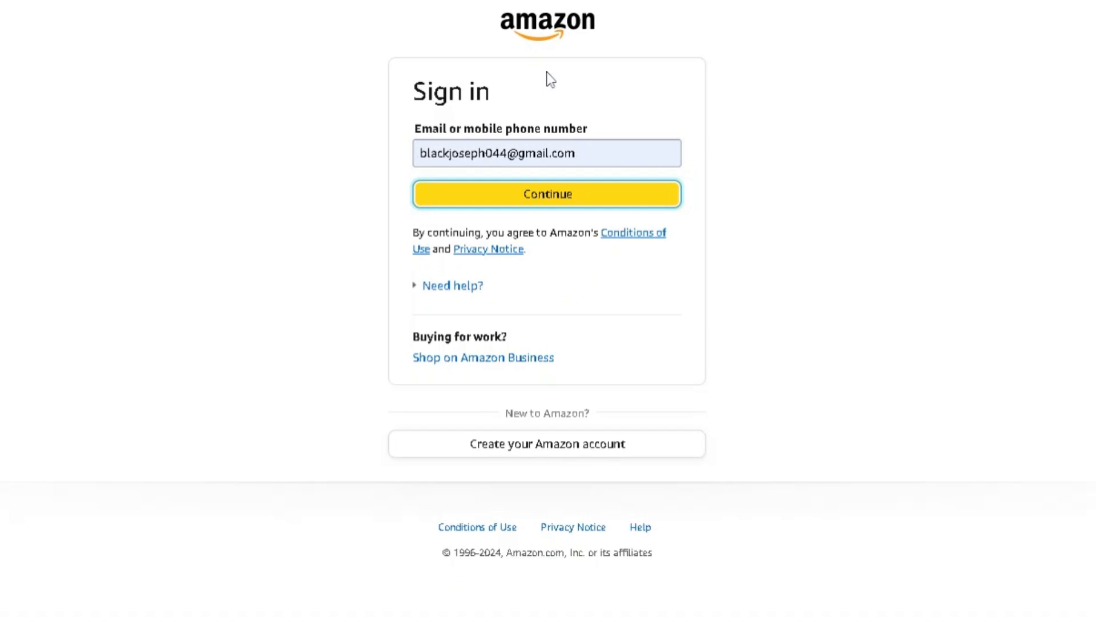
Sign in with the entered email and password, then go to Your Account from Account & Lists.
click(547, 194)
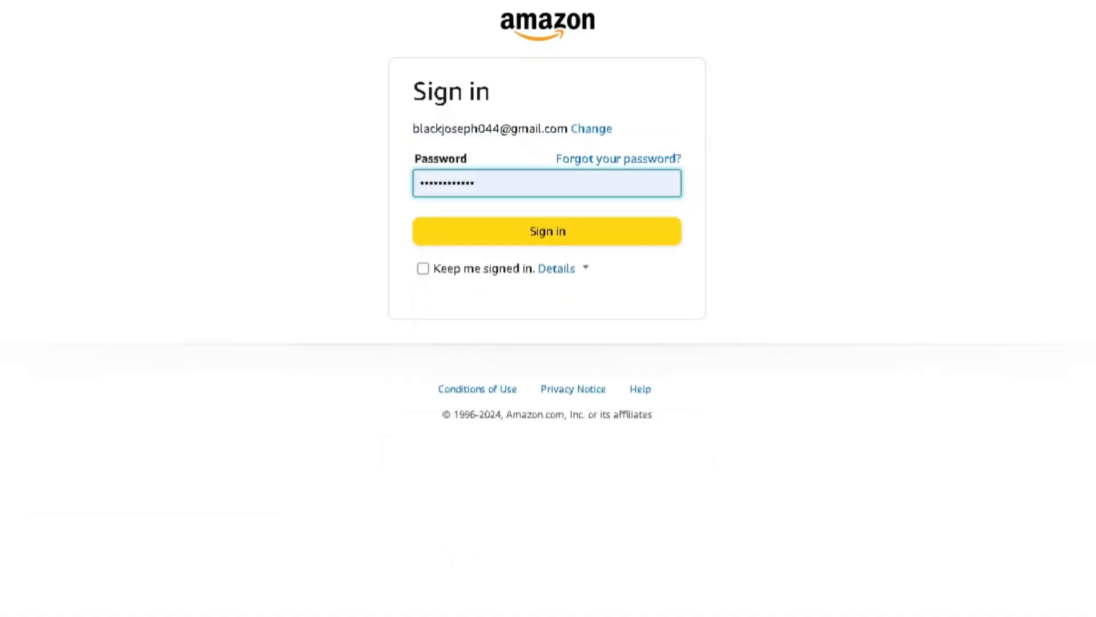
click(547, 231)
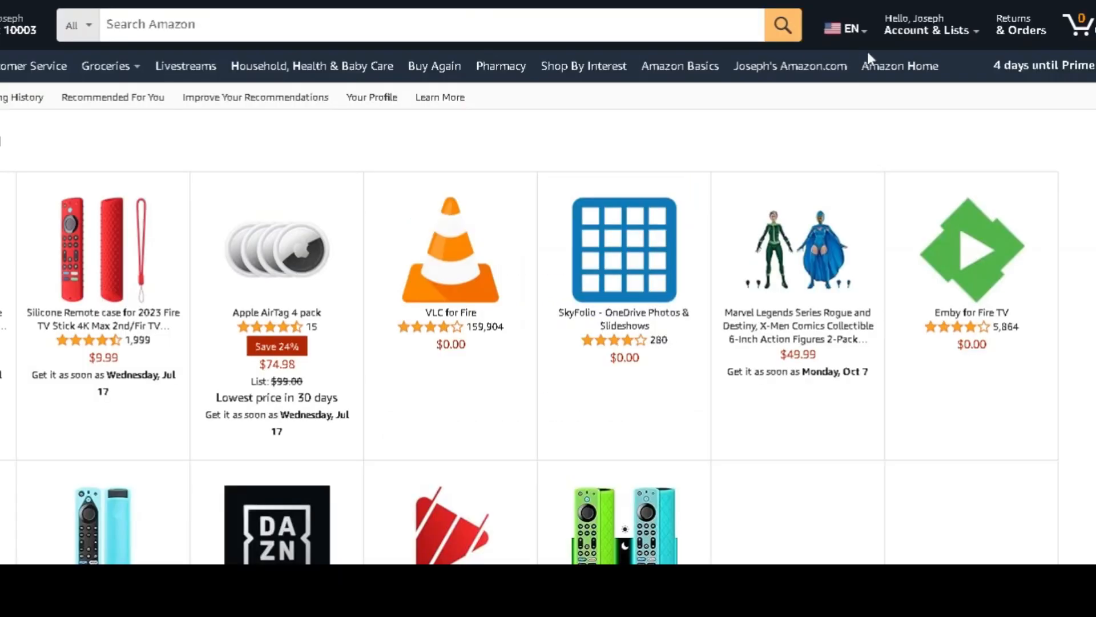
click(929, 24)
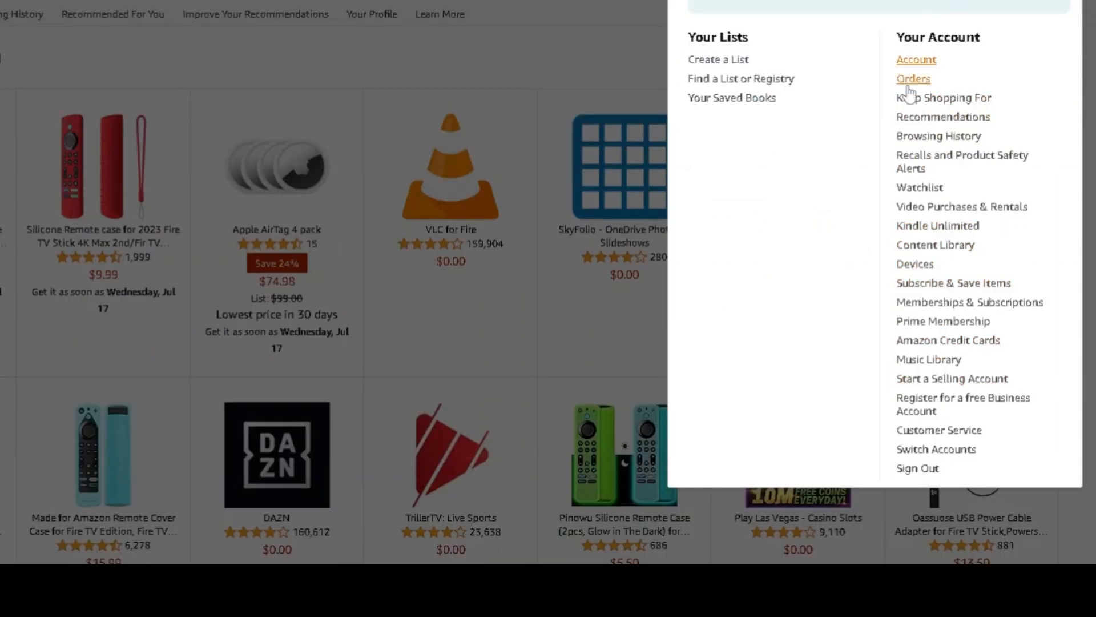
click(917, 59)
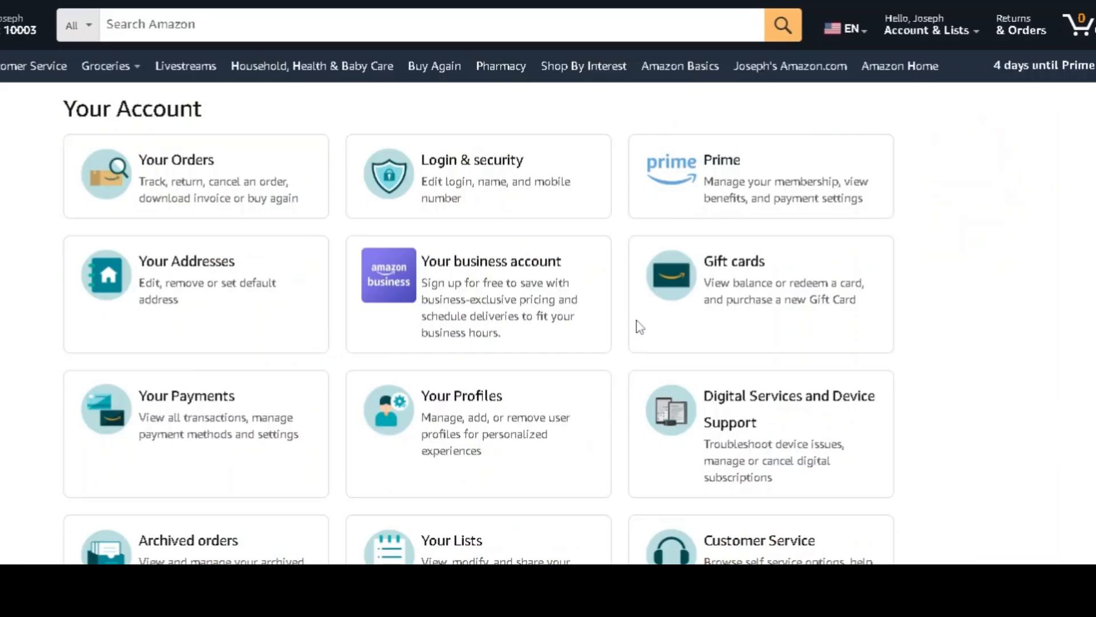
mouse_move(210, 270)
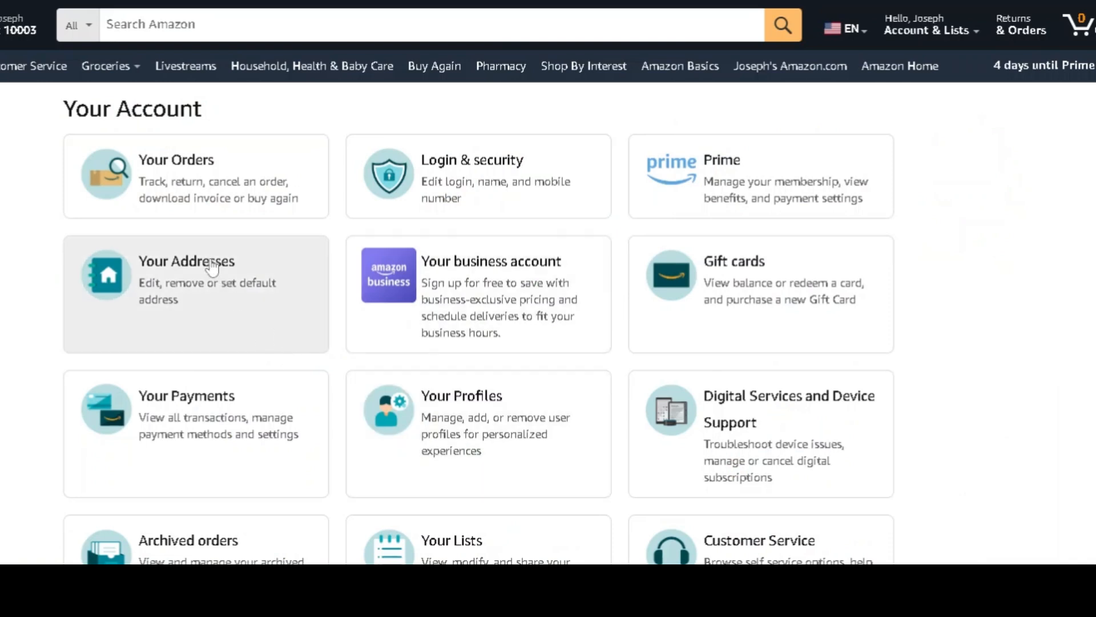
From Your Addresses, begin a new address showing United States as Country/Region.
click(186, 261)
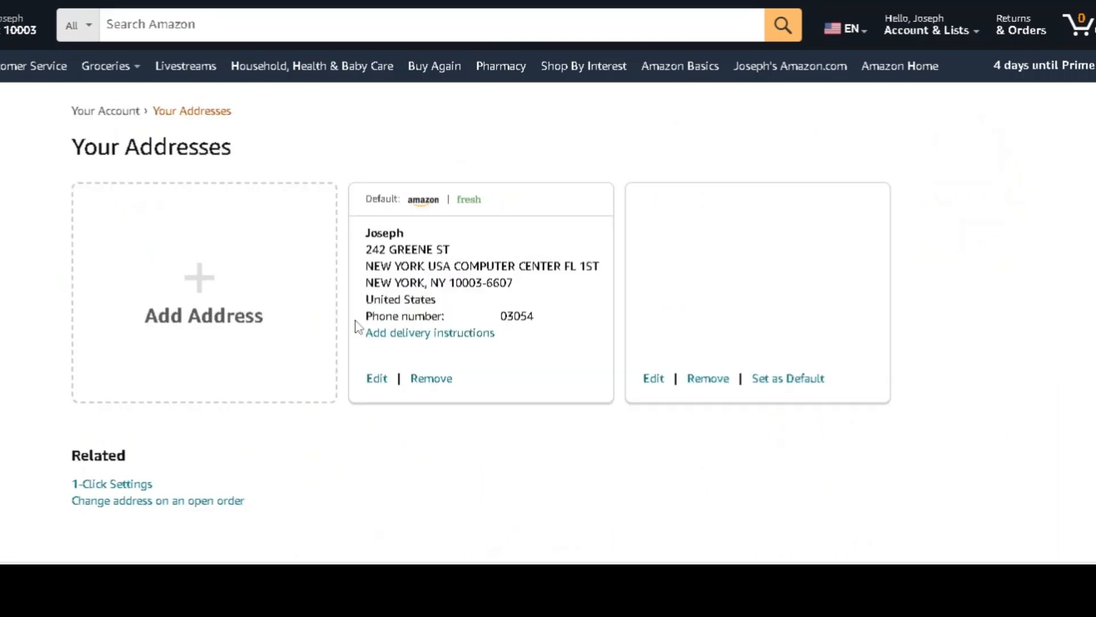
mouse_move(192, 288)
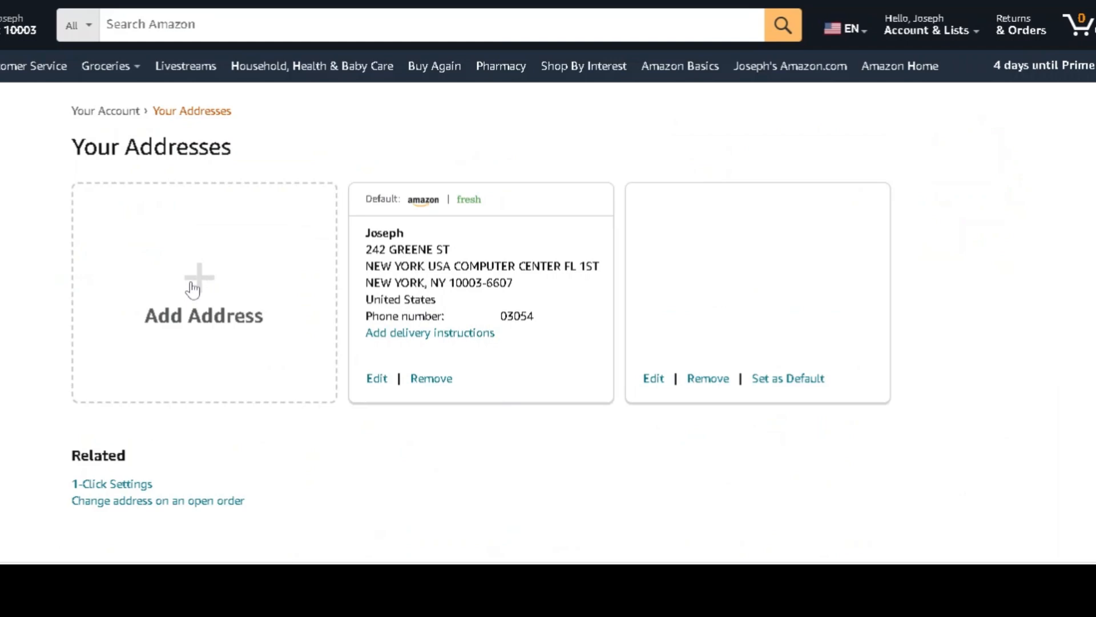
click(203, 292)
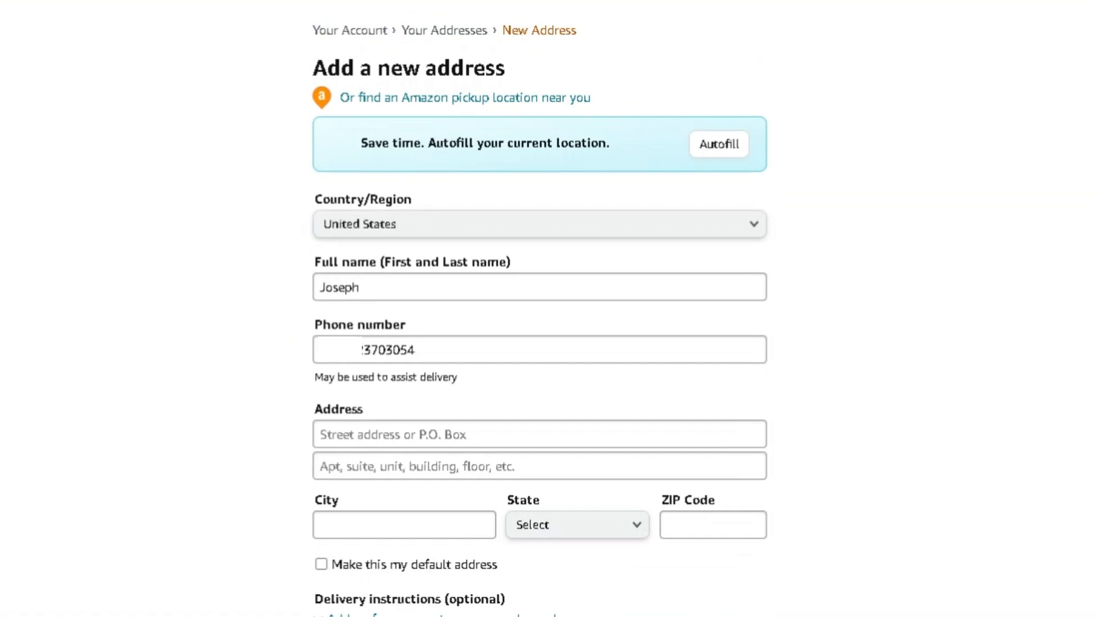
scroll(down, 3)
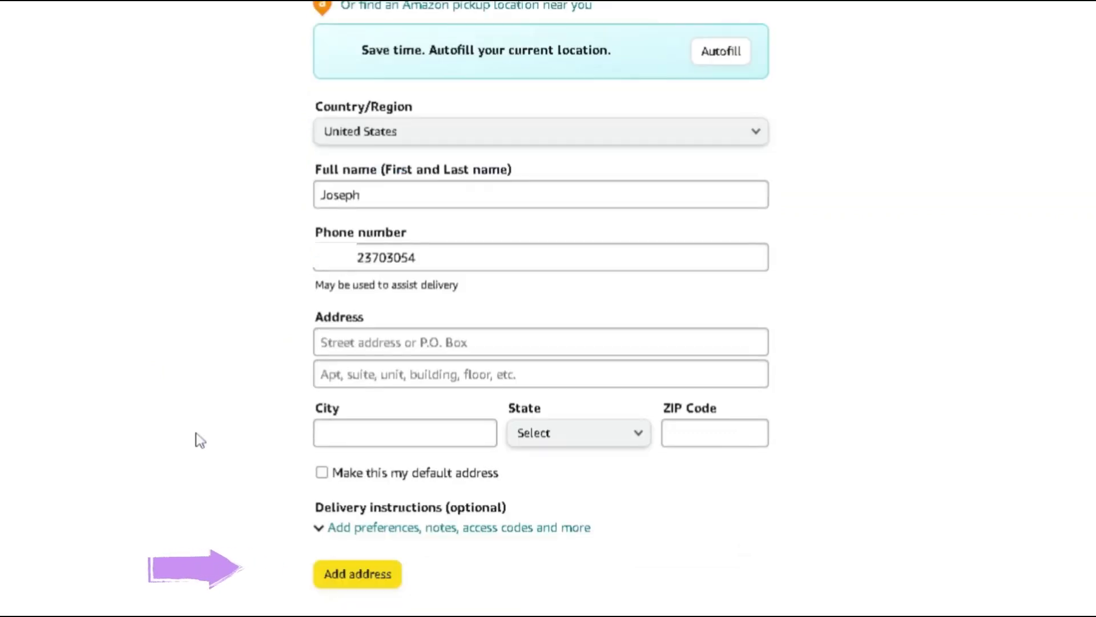
click(940, 31)
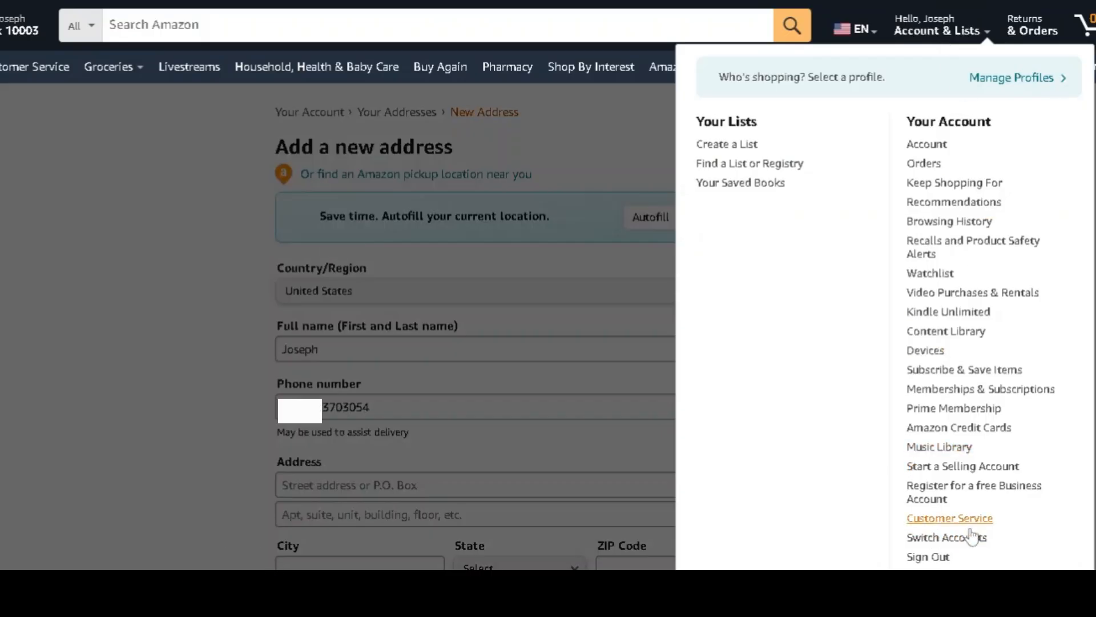
mouse_move(925, 351)
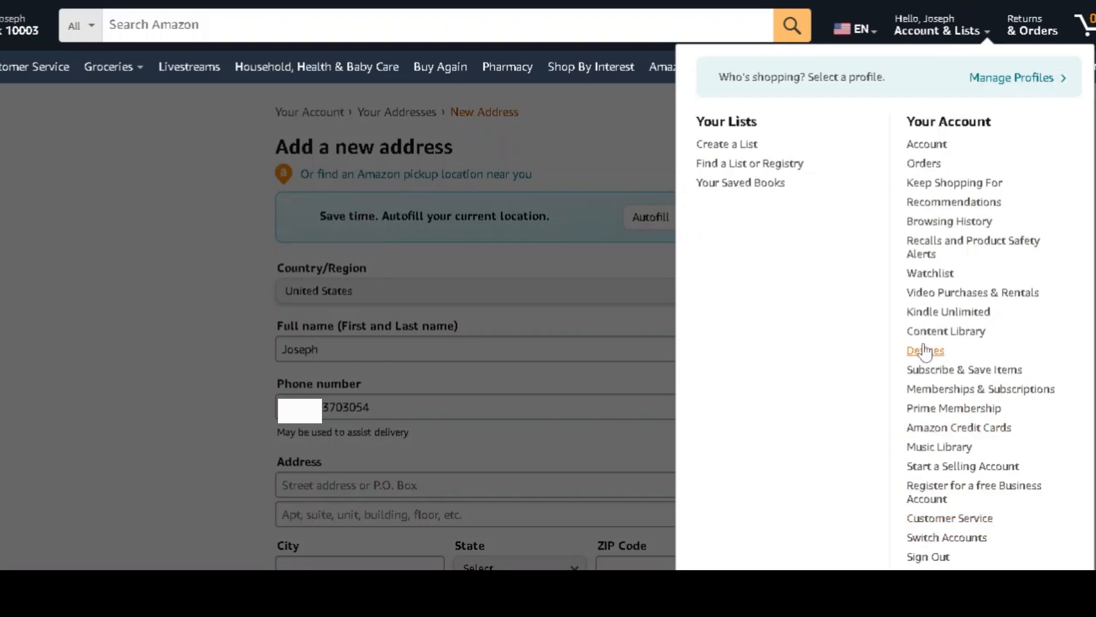
Go to Content and Devices and reach the Preferences section's Country/Region Settings.
click(925, 350)
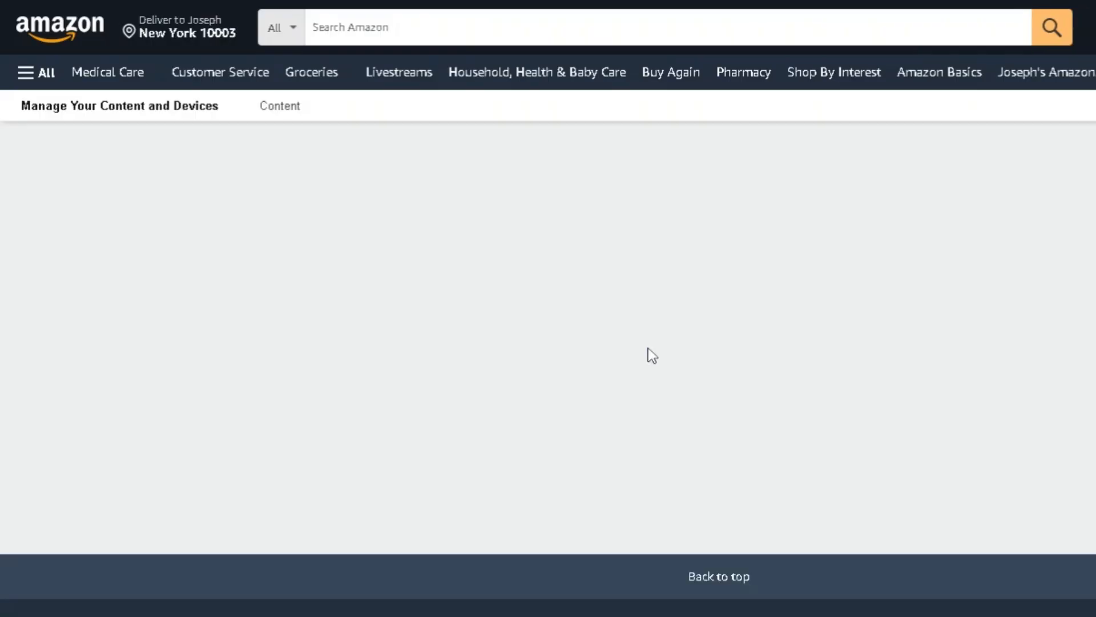
click(362, 105)
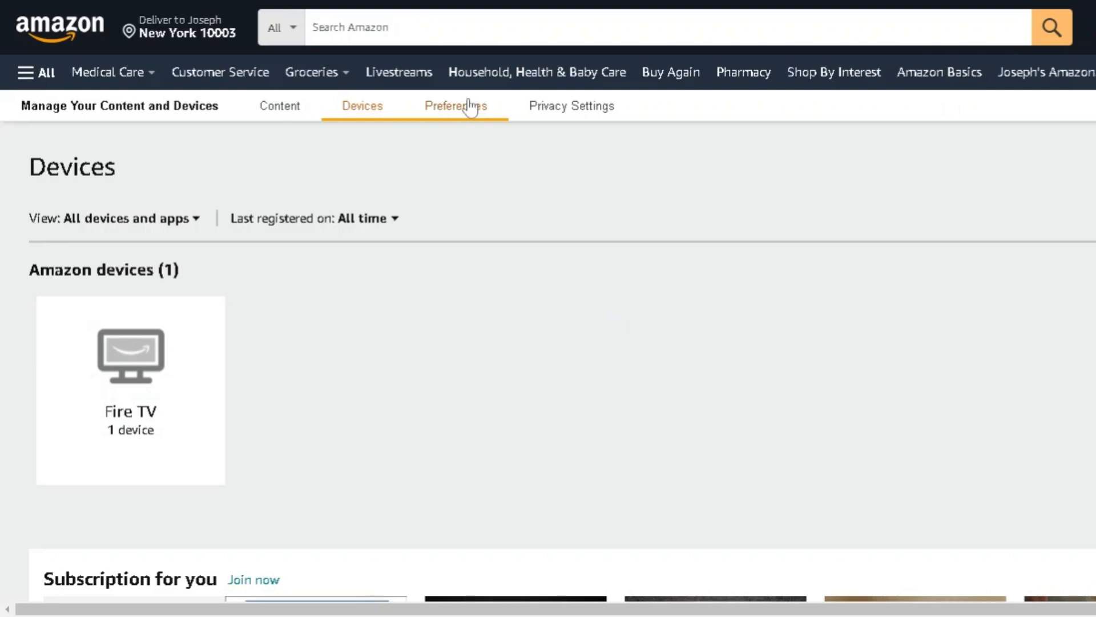
click(456, 105)
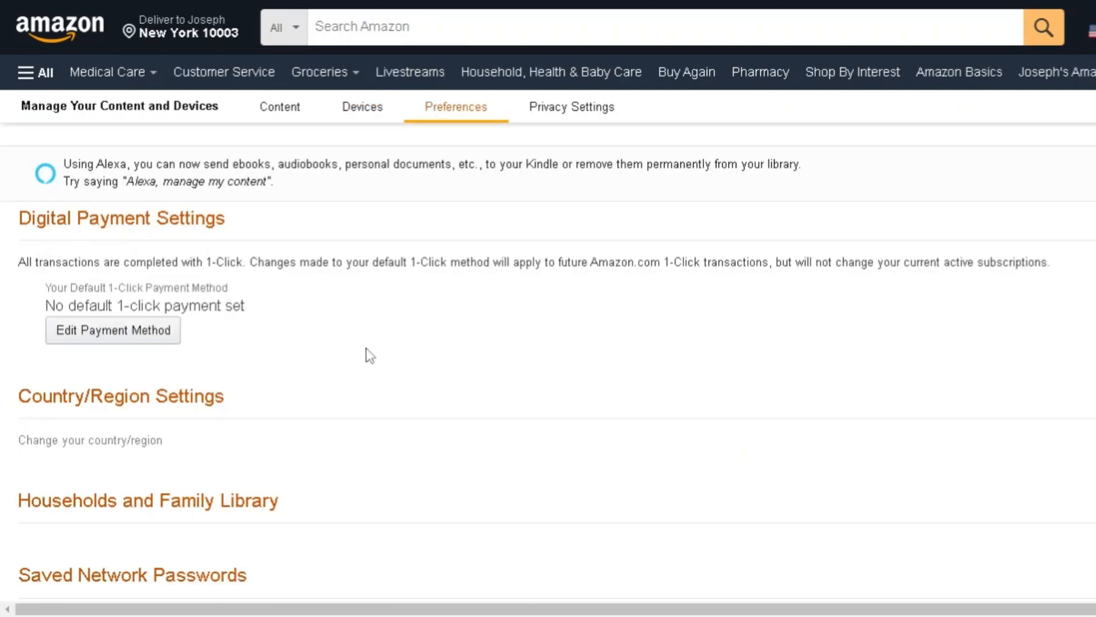
scroll(down, 3)
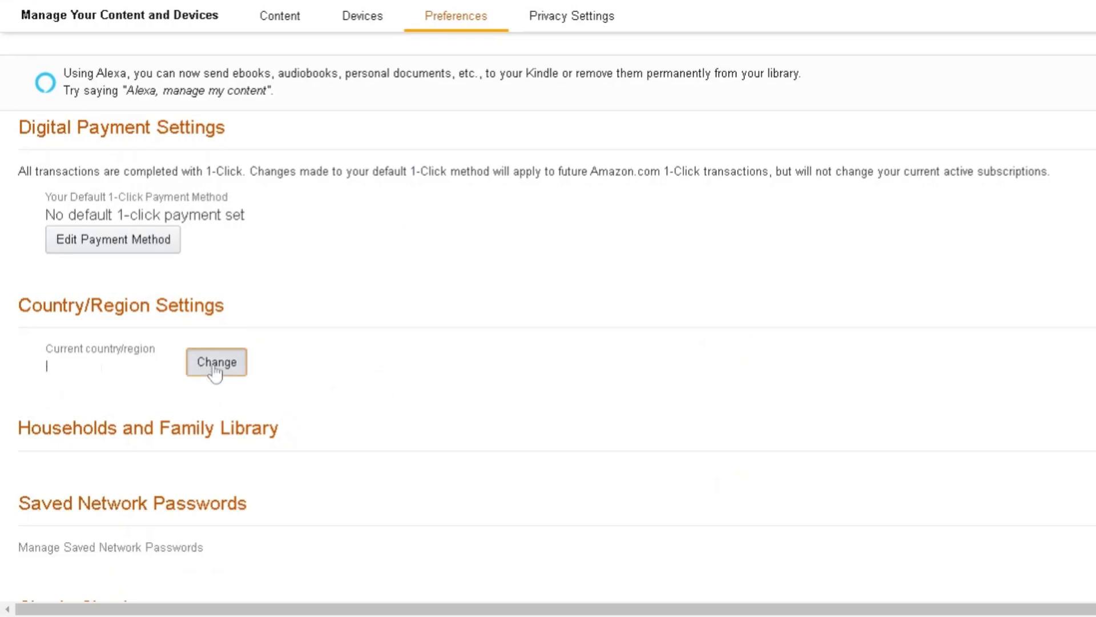
Change the country/region to the saved New York, United States address and update it.
click(216, 362)
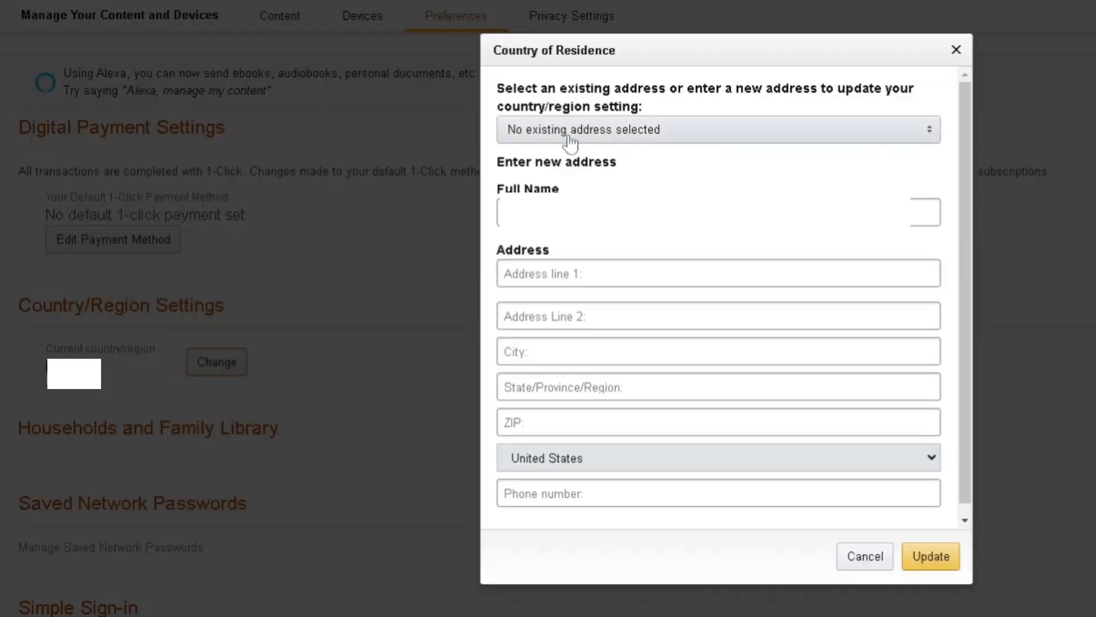
click(717, 129)
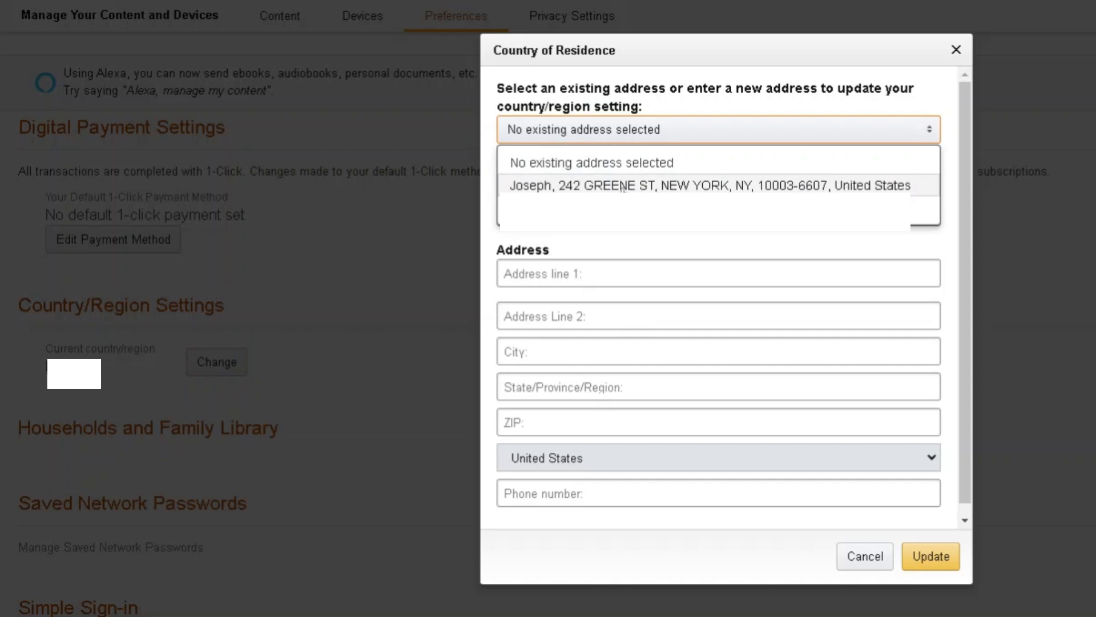
click(708, 185)
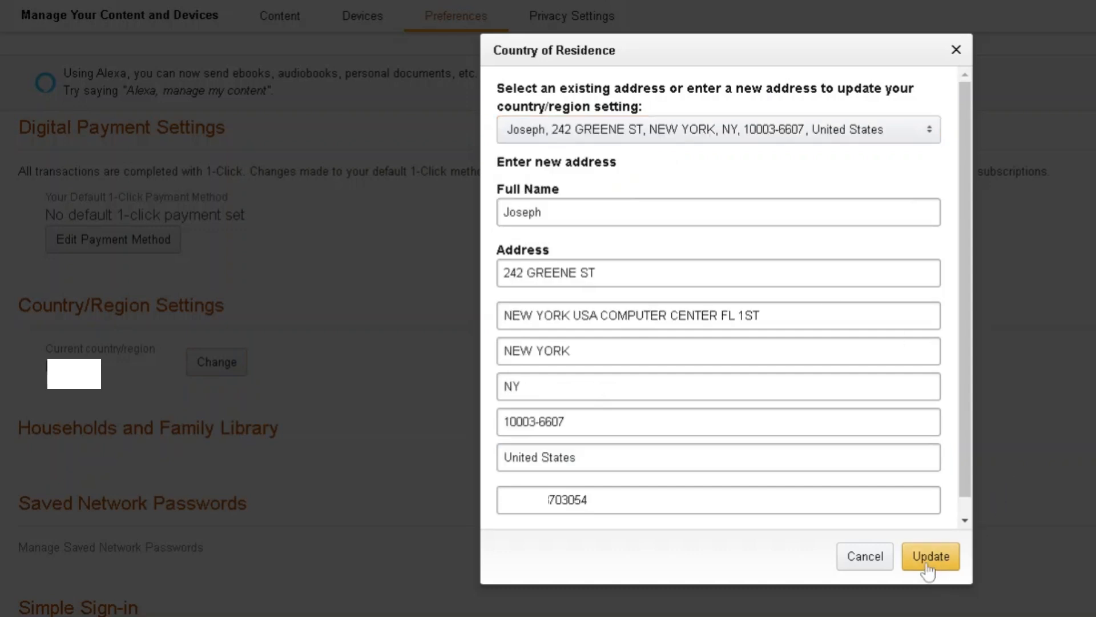
click(930, 556)
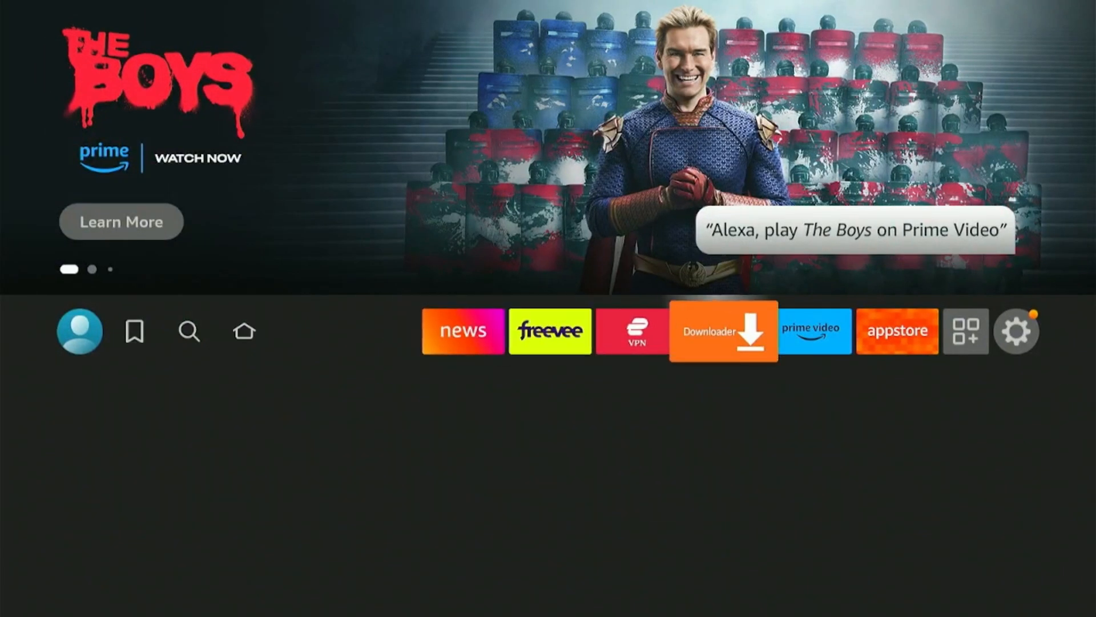
Restart the Fire TV Stick from Settings > My Fire TV and confirm the restart.
click(1017, 331)
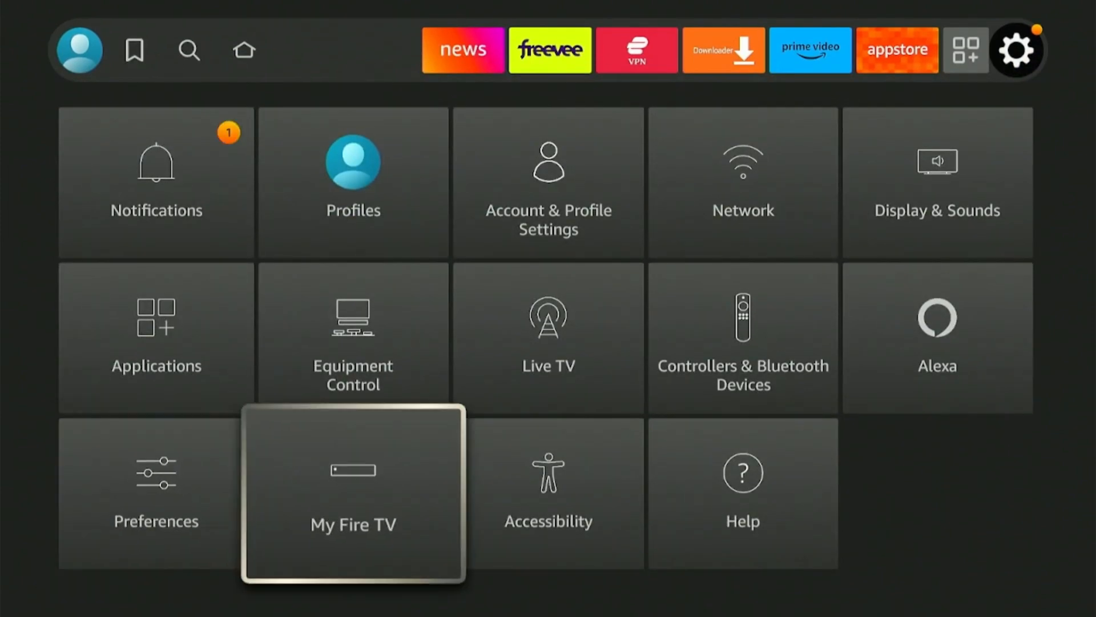
click(353, 491)
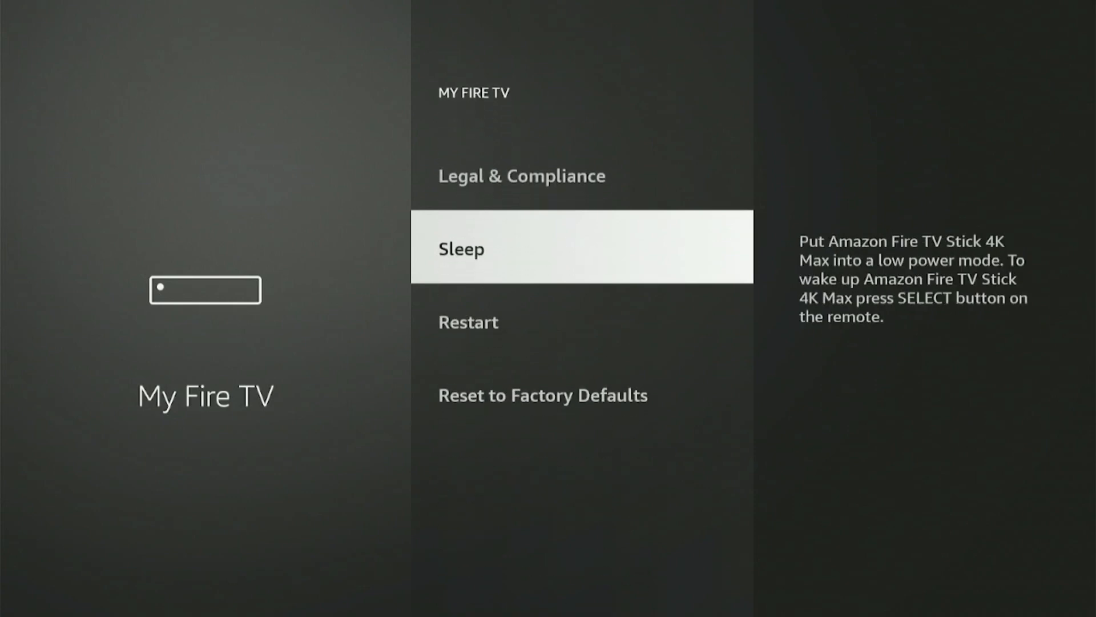
click(468, 322)
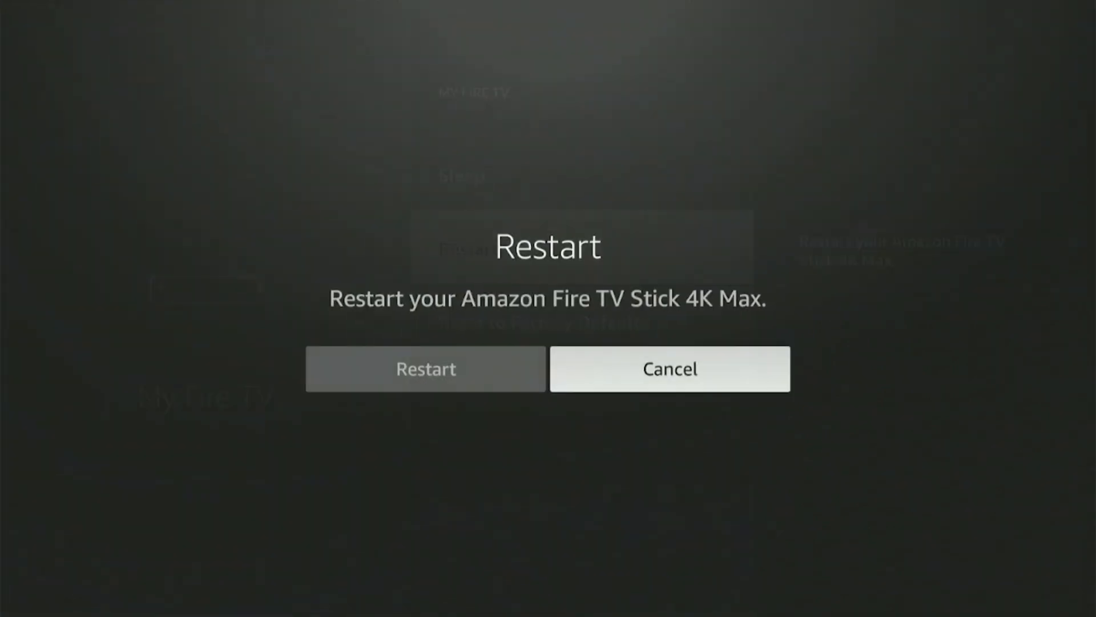
click(425, 369)
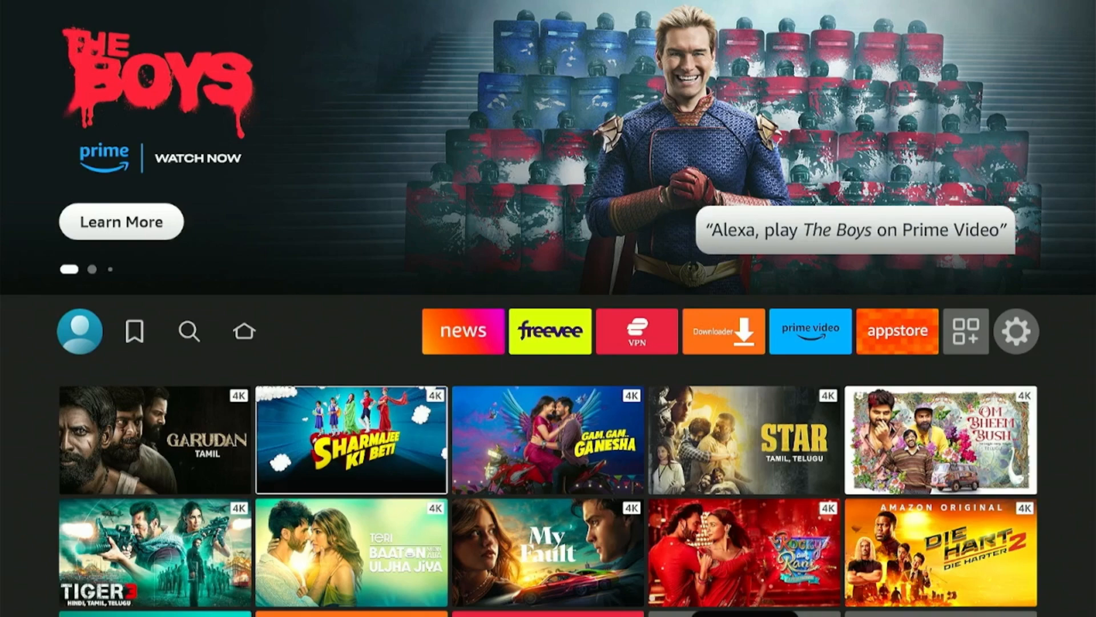
mouse_move(189, 331)
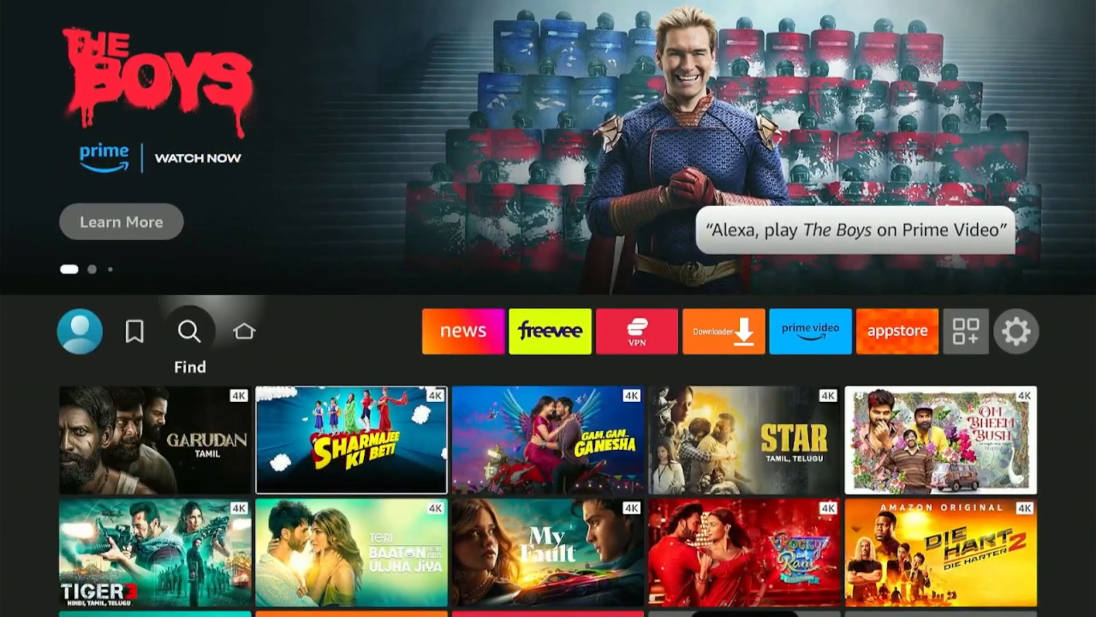
Search Fire TV for 'hbo max' and select the Max app under Apps and games.
click(190, 331)
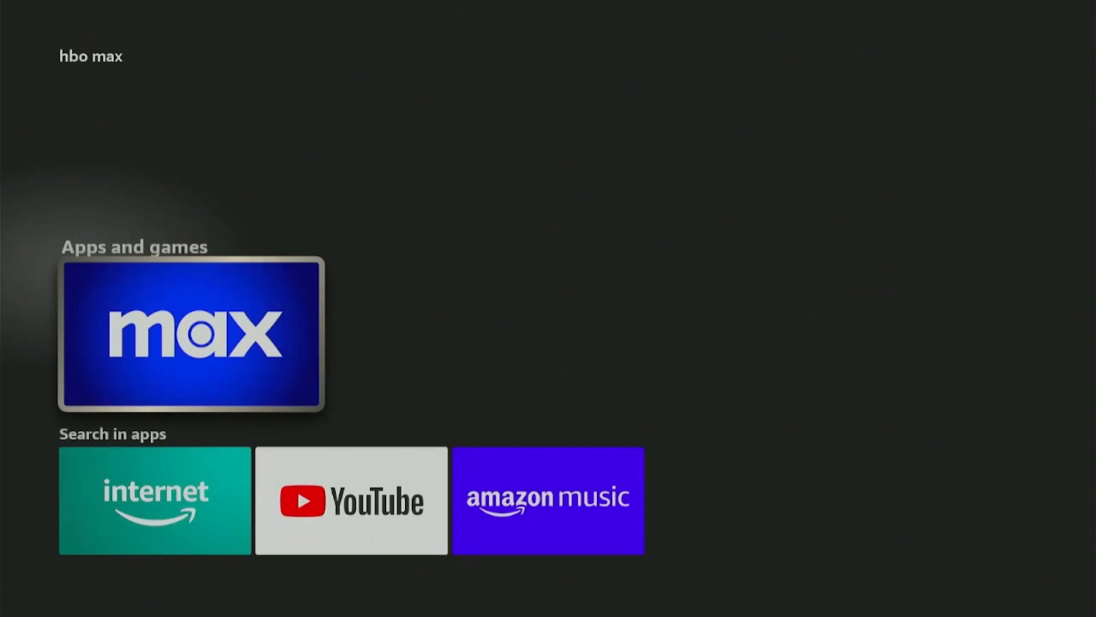
click(191, 335)
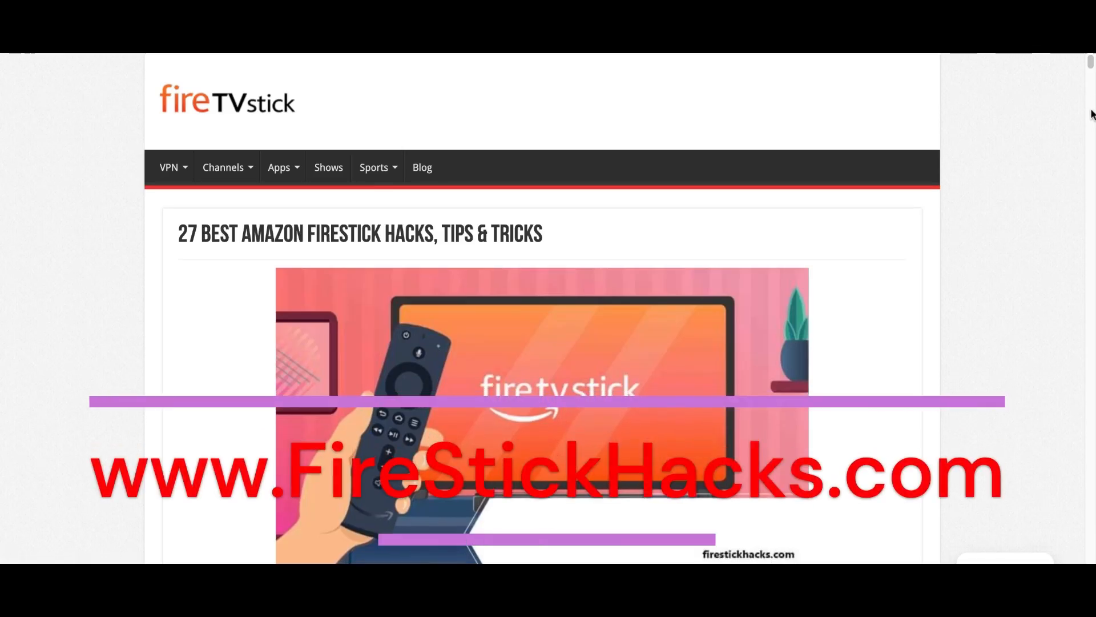
scroll(down, 3)
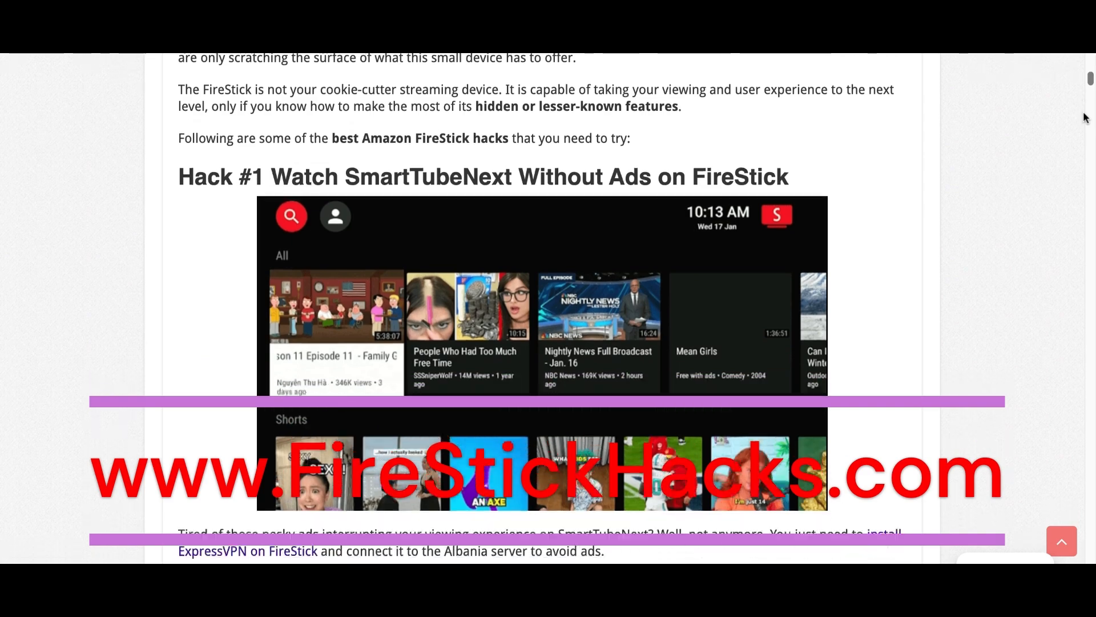
scroll(down, 3)
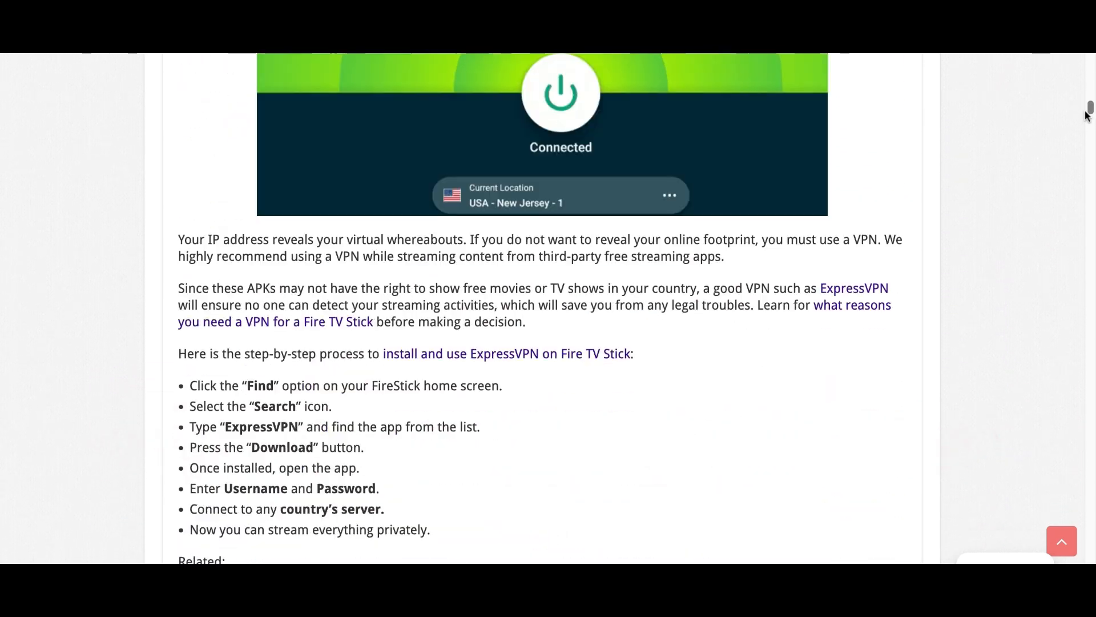
scroll(down, 3)
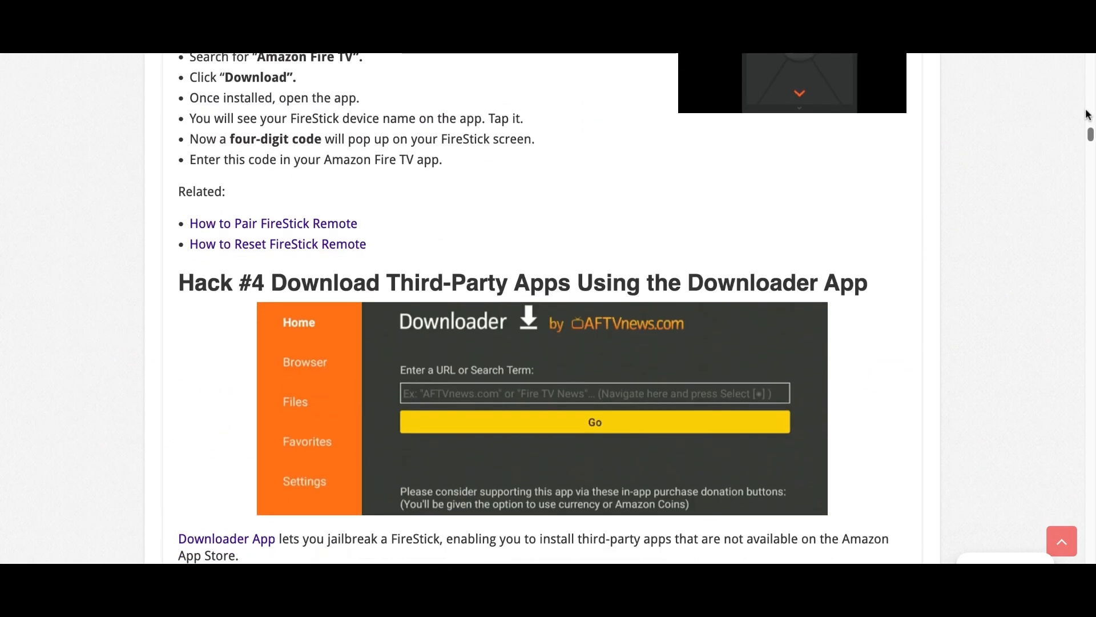
scroll(down, 3)
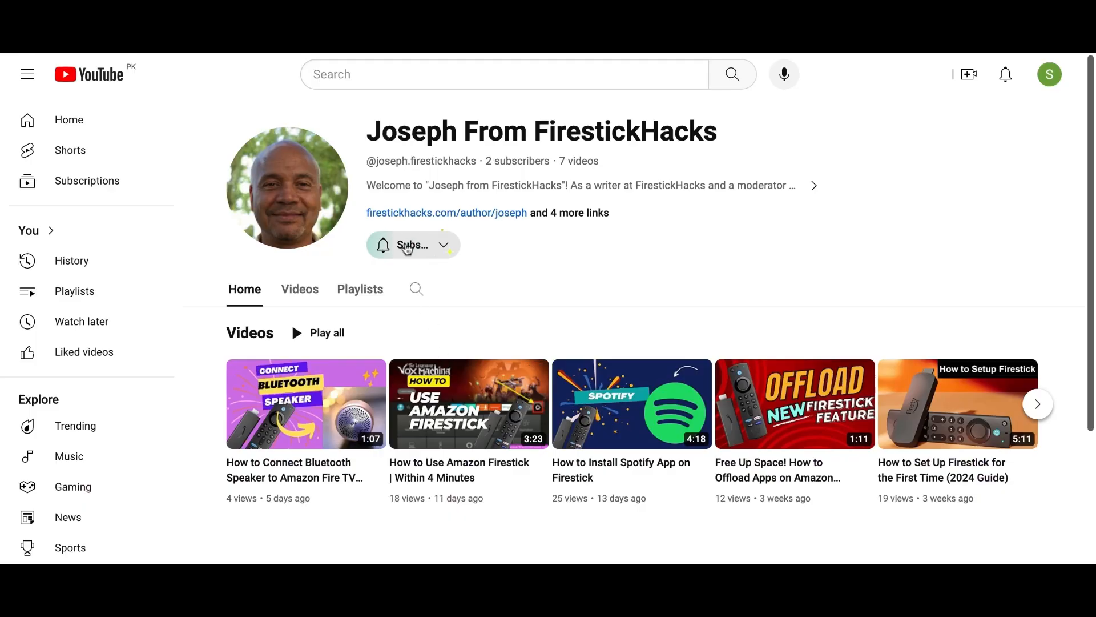
Subscribe to the Joseph From FirestickHacks YouTube channel.
click(411, 244)
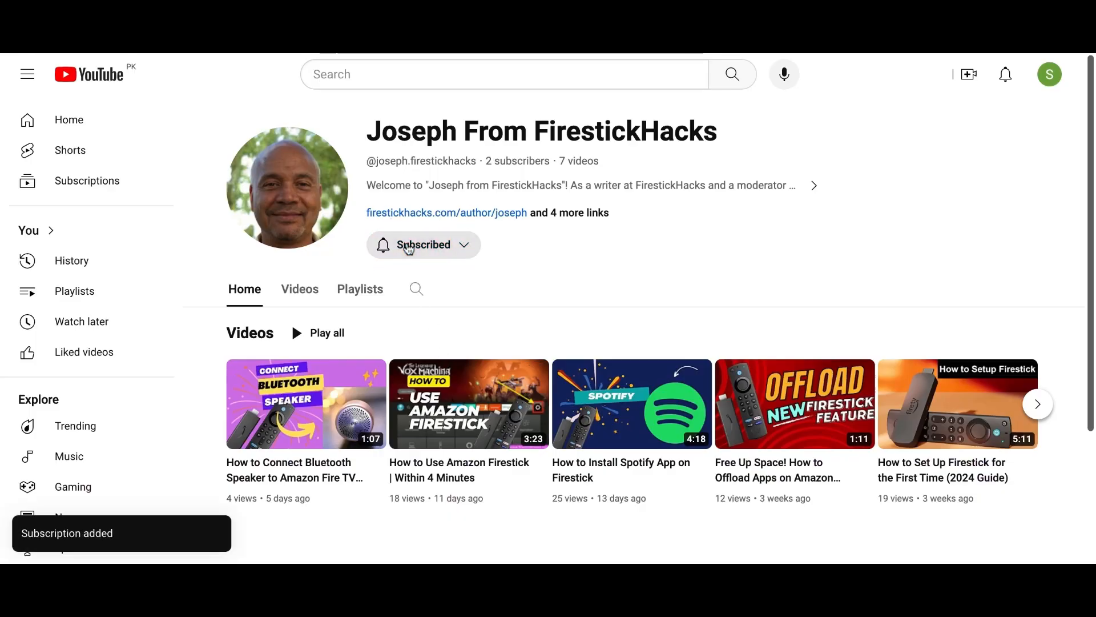